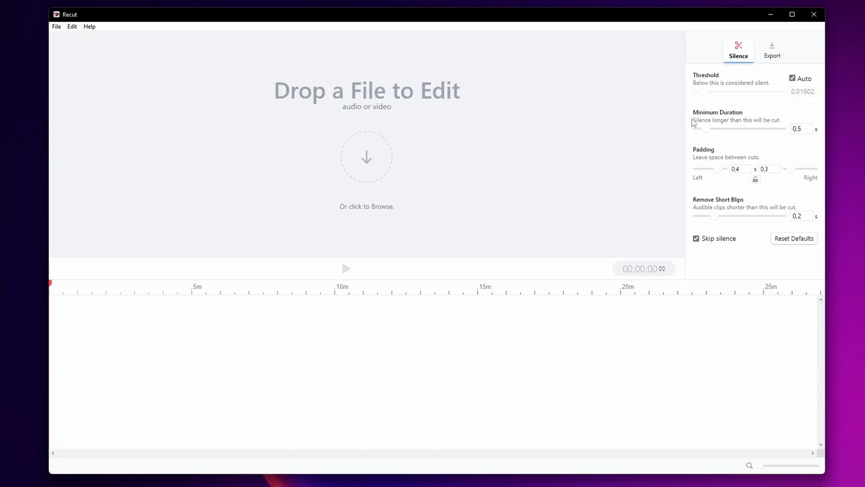
{"action": "mouse_move", "coordinate": [746, 129]}
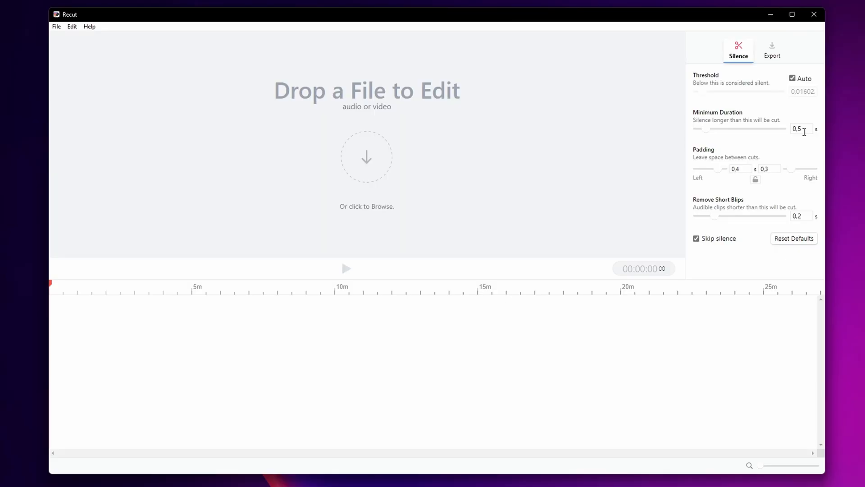
{"action": "mouse_move", "coordinate": [766, 132]}
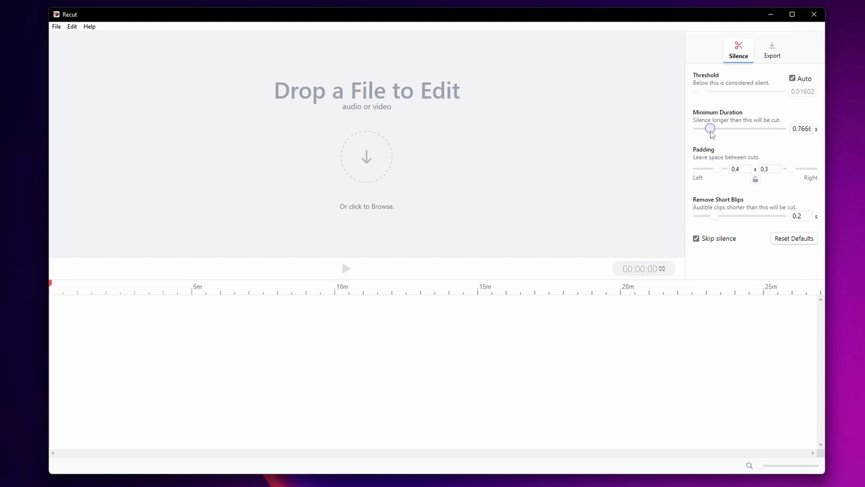
{"action": "left_click_drag", "start_coordinate": [711, 128], "coordinate": [706, 128]}
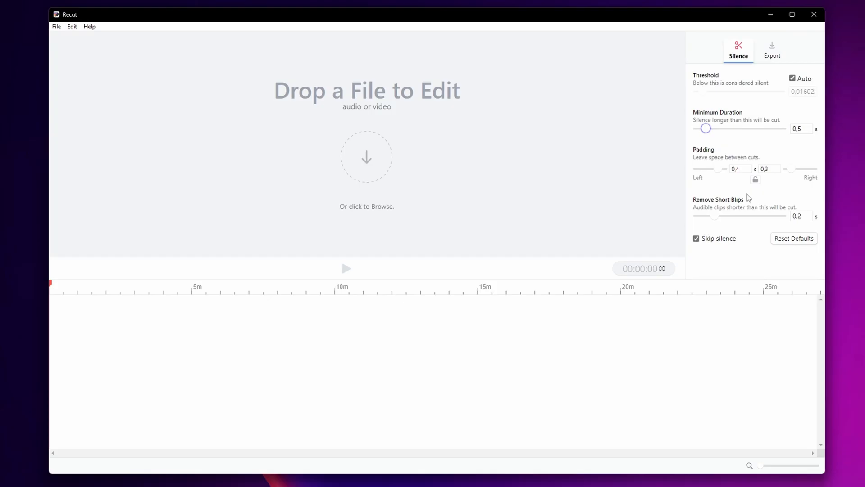
{"action": "mouse_move", "coordinate": [699, 186]}
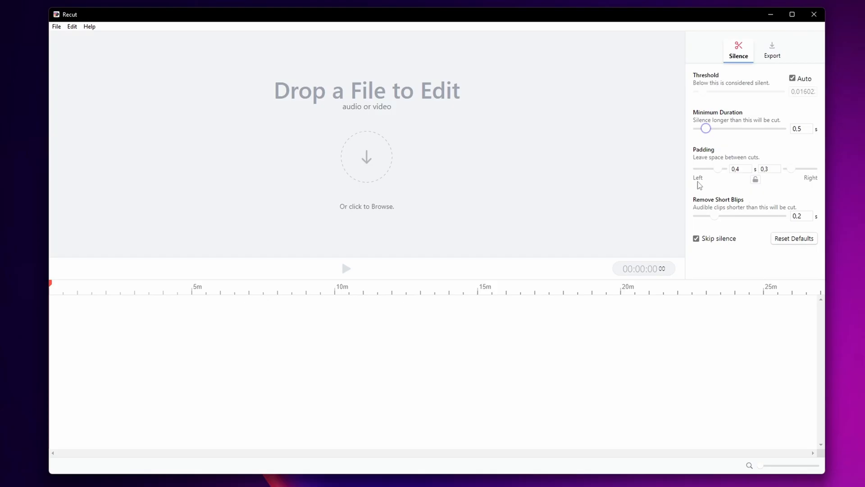
{"action": "mouse_move", "coordinate": [557, 169]}
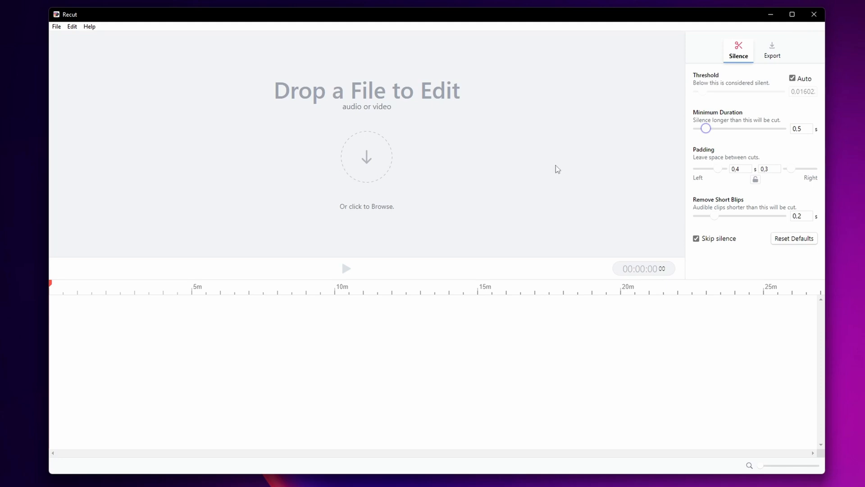
{"action": "mouse_move", "coordinate": [364, 212]}
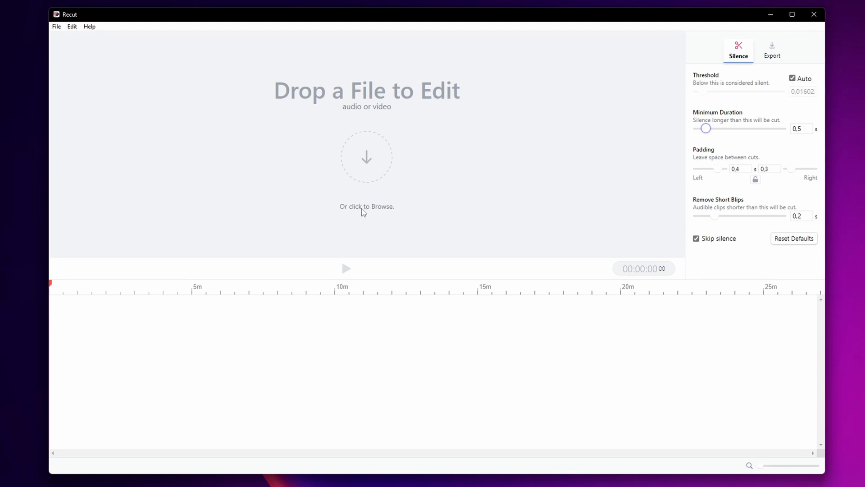
{"action": "mouse_move", "coordinate": [310, 130]}
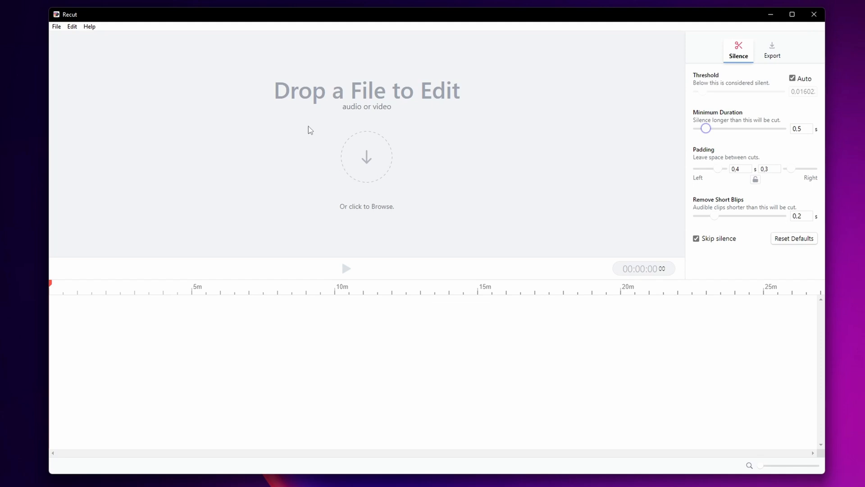